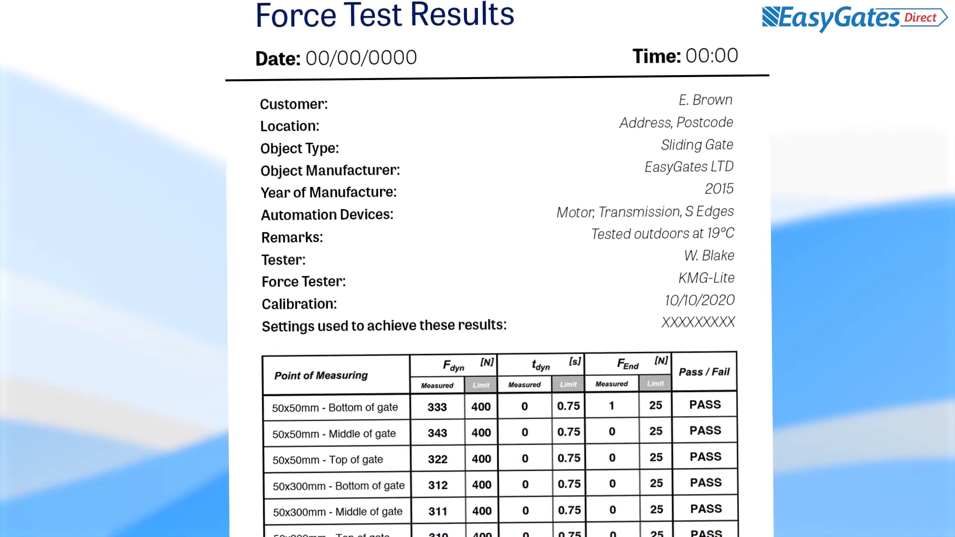
scroll("down", 3)
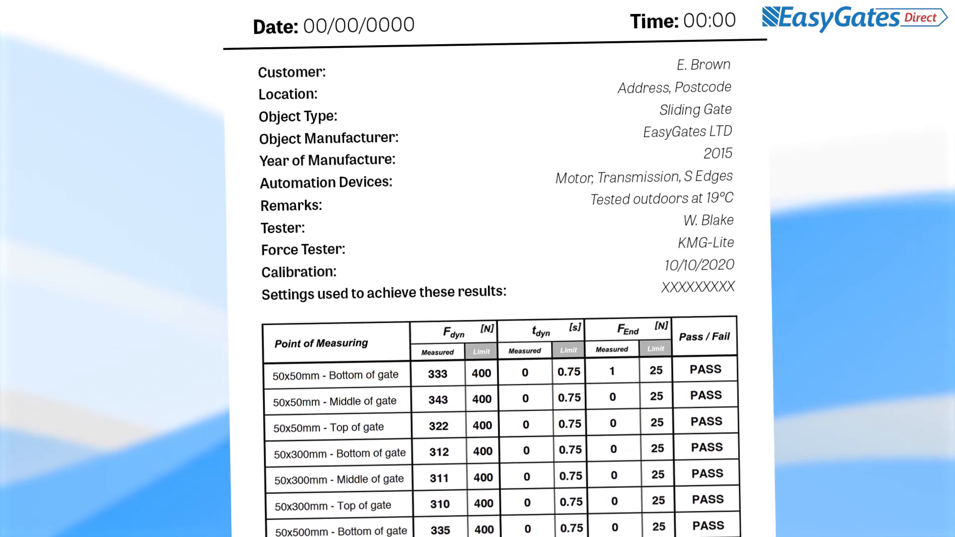